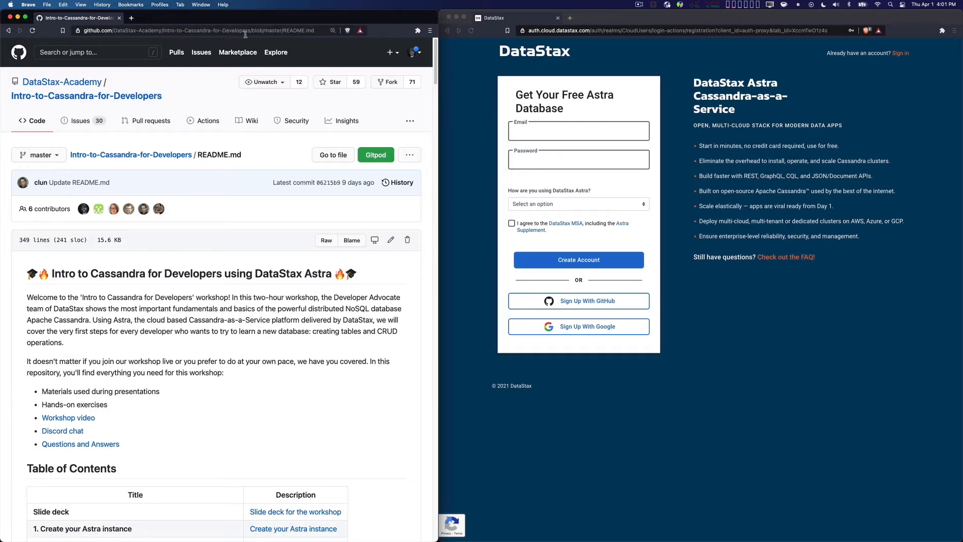
Scroll the README to section 1, Create your Astra instance, Step 1a registration.
scroll(down, 3)
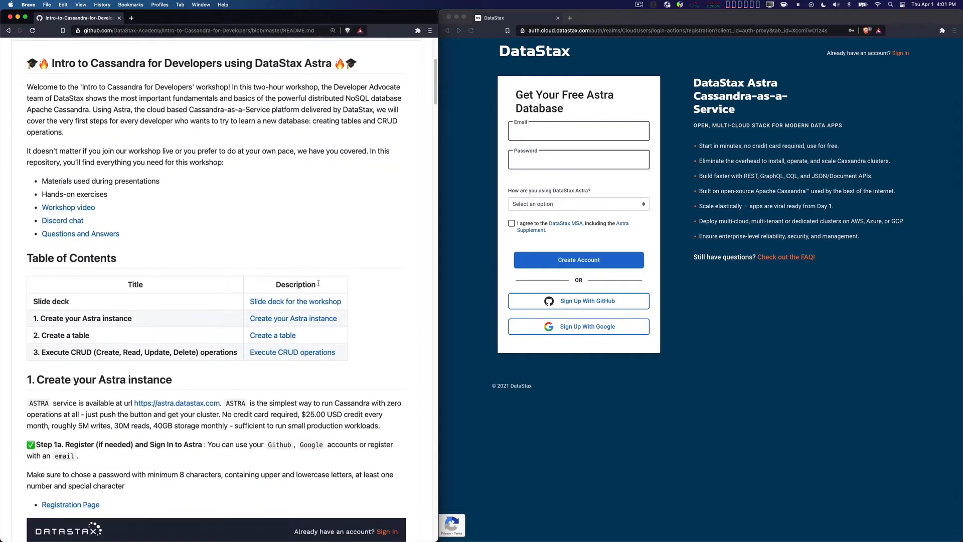
scroll(down, 3)
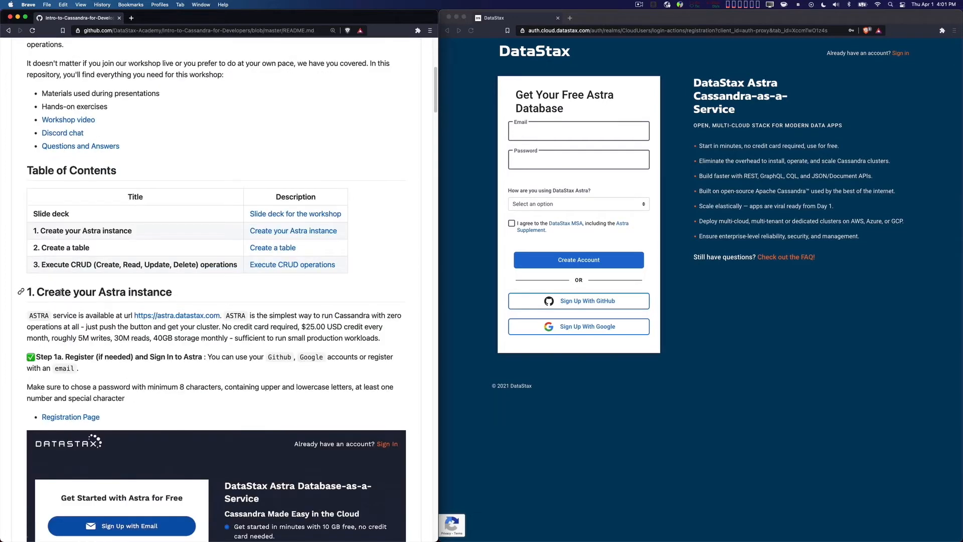
scroll(down, 3)
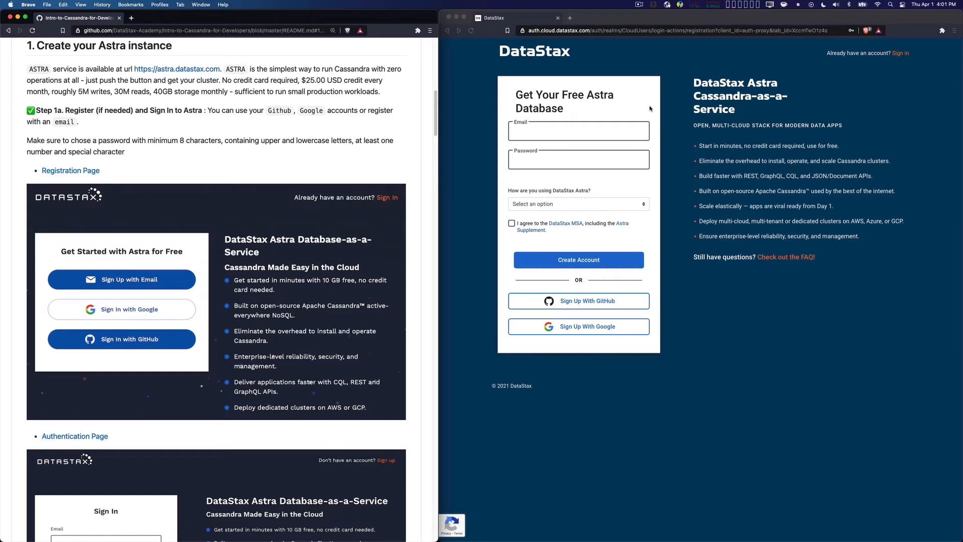
mouse_move(642, 106)
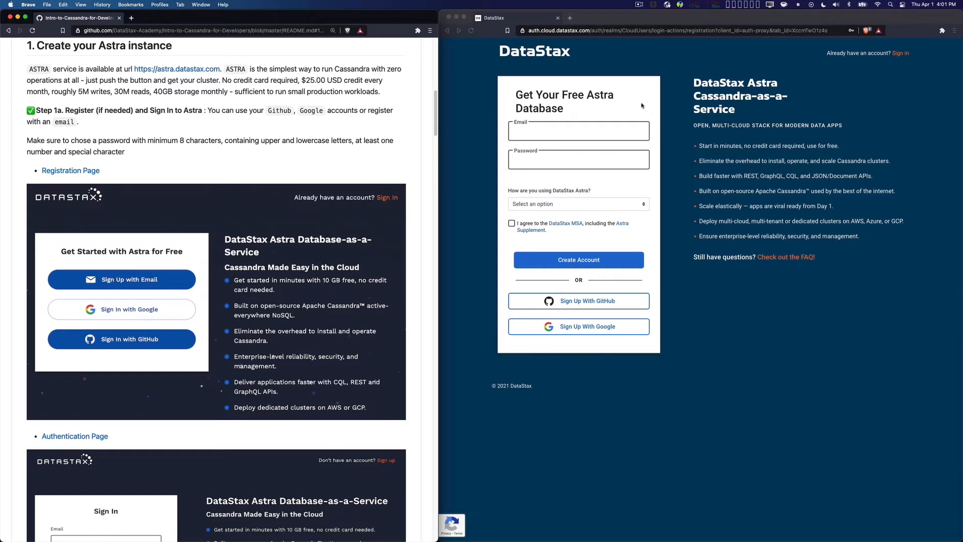
mouse_move(679, 183)
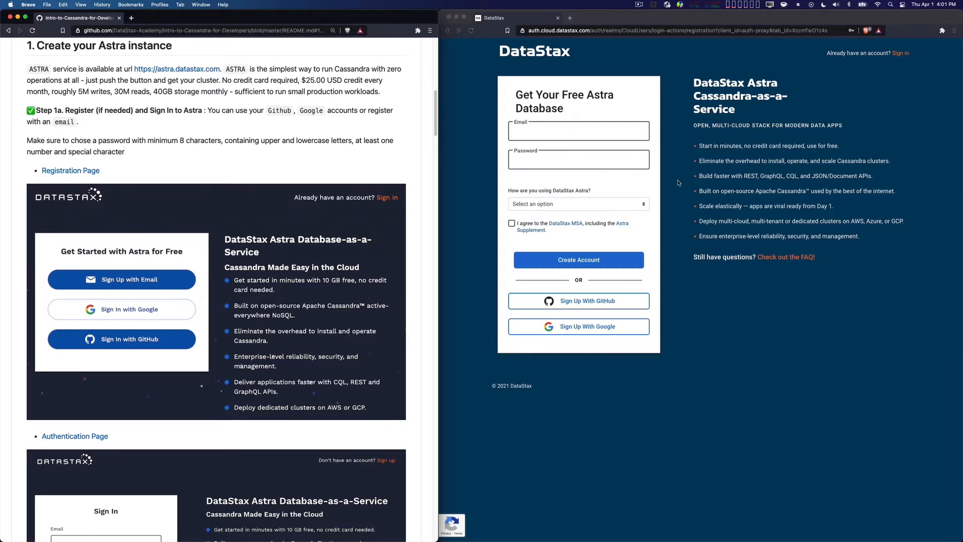
mouse_move(668, 263)
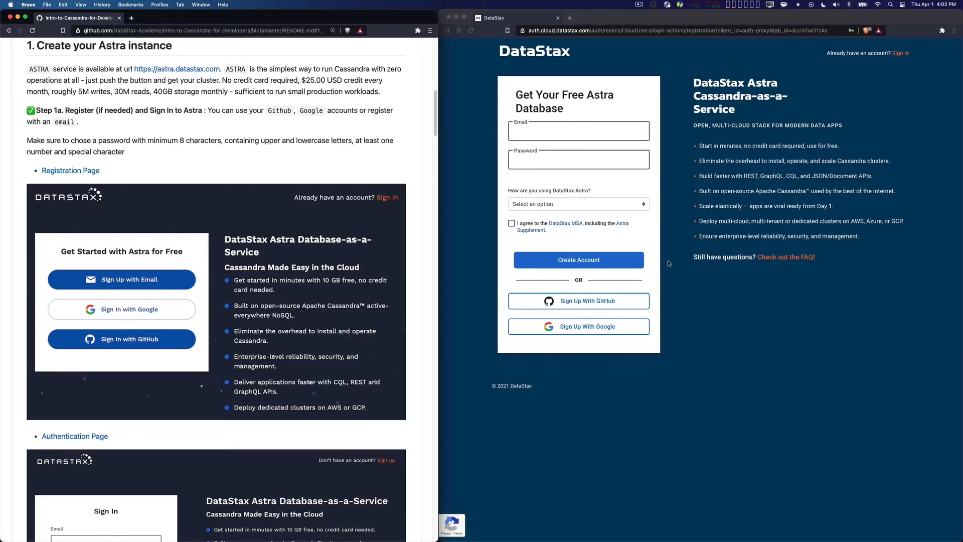
mouse_move(393, 165)
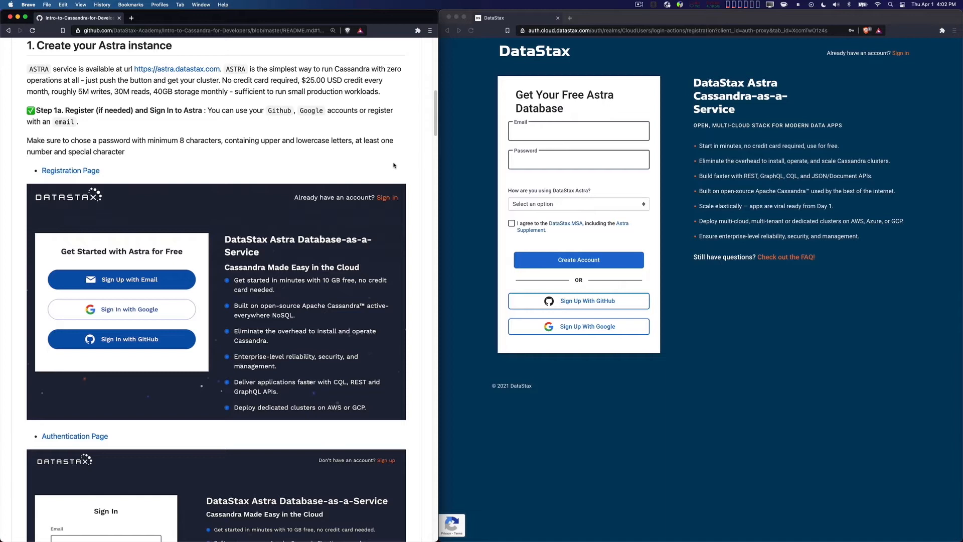
mouse_move(898, 78)
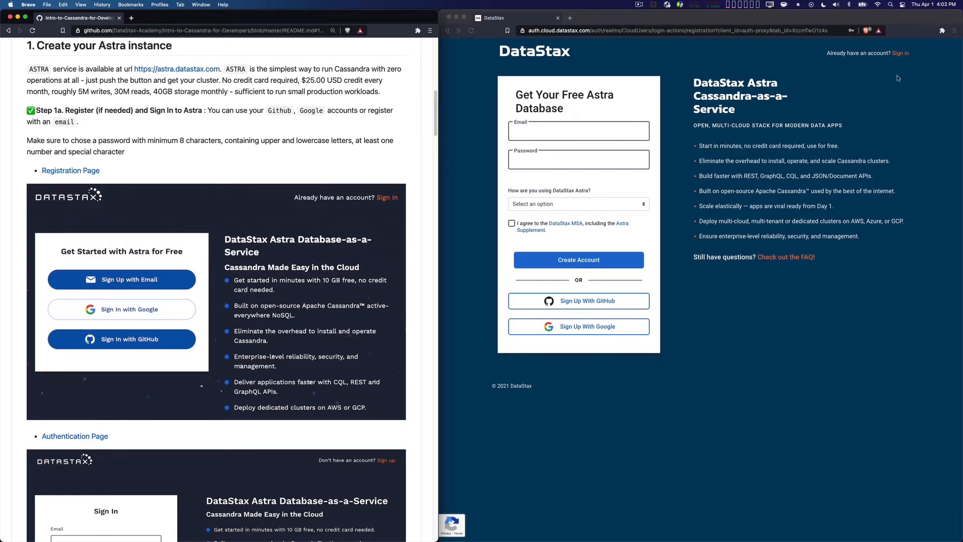
Sign in to Astra with the saved login credentials from autofill.
click(900, 53)
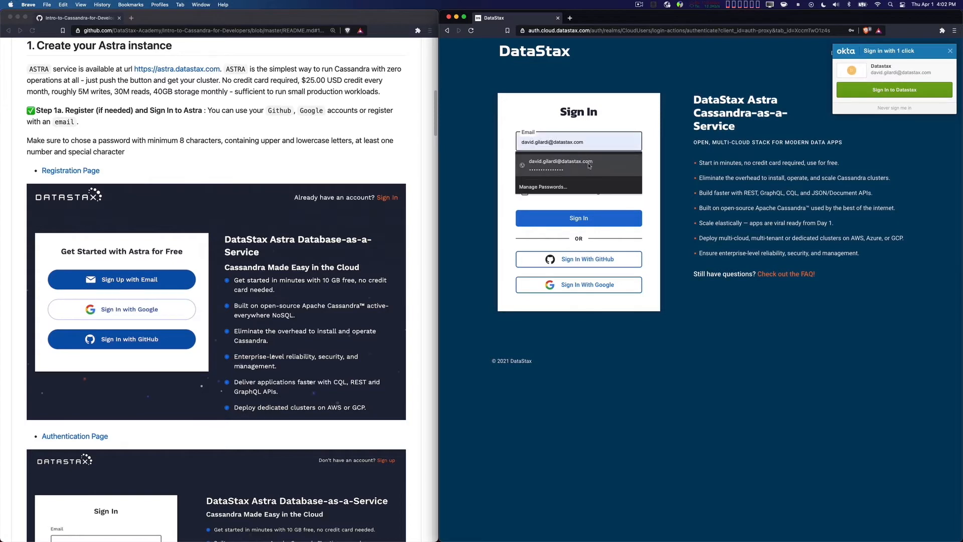
click(559, 164)
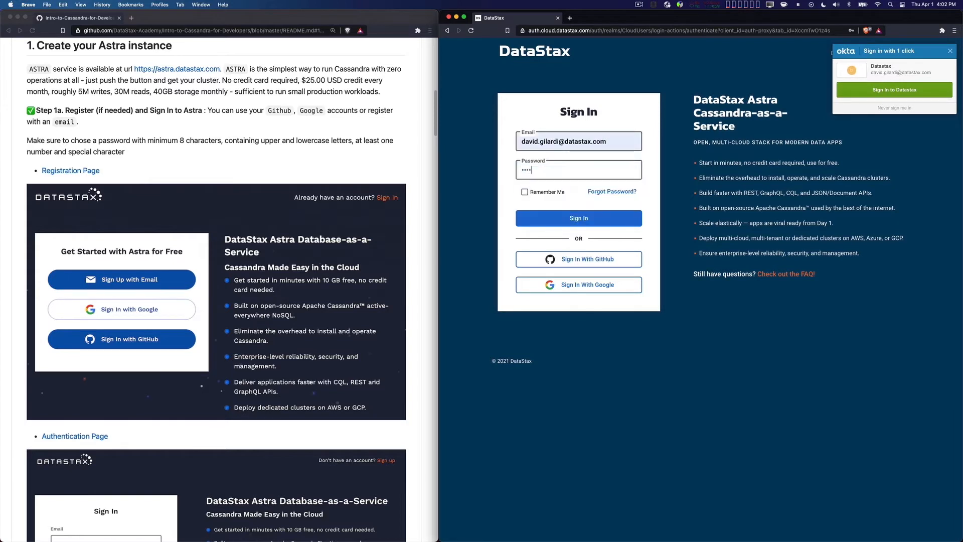
click(578, 218)
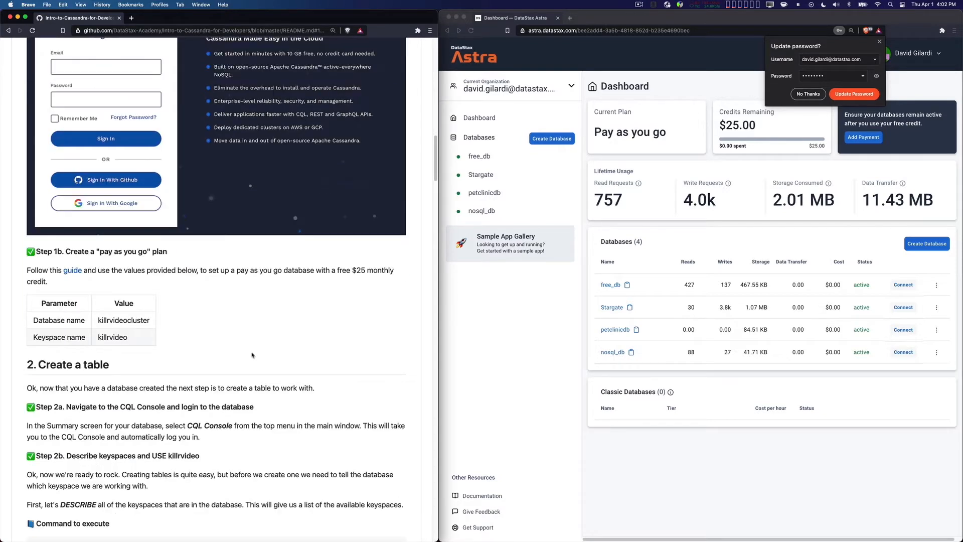
Decline the browser's password update and review the dashboard's four databases.
click(808, 94)
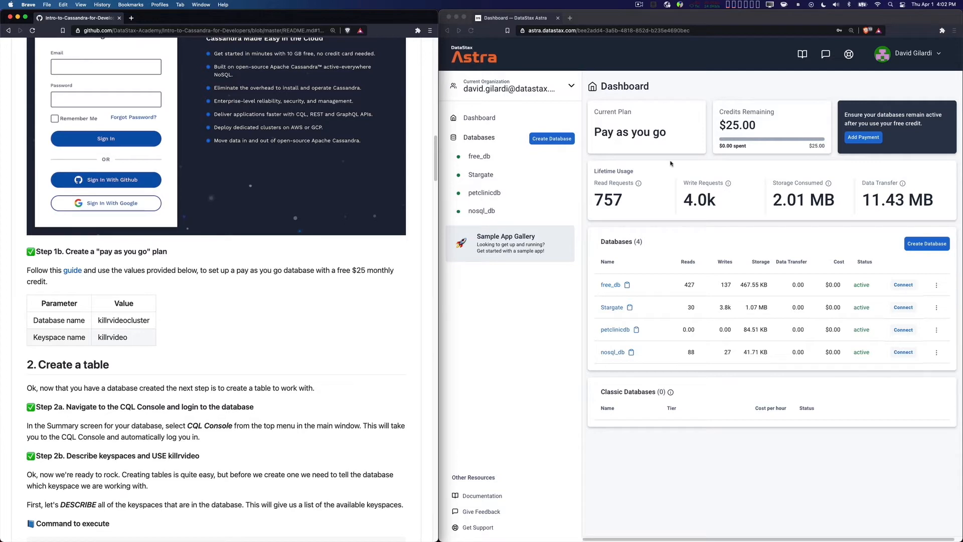
mouse_move(720, 146)
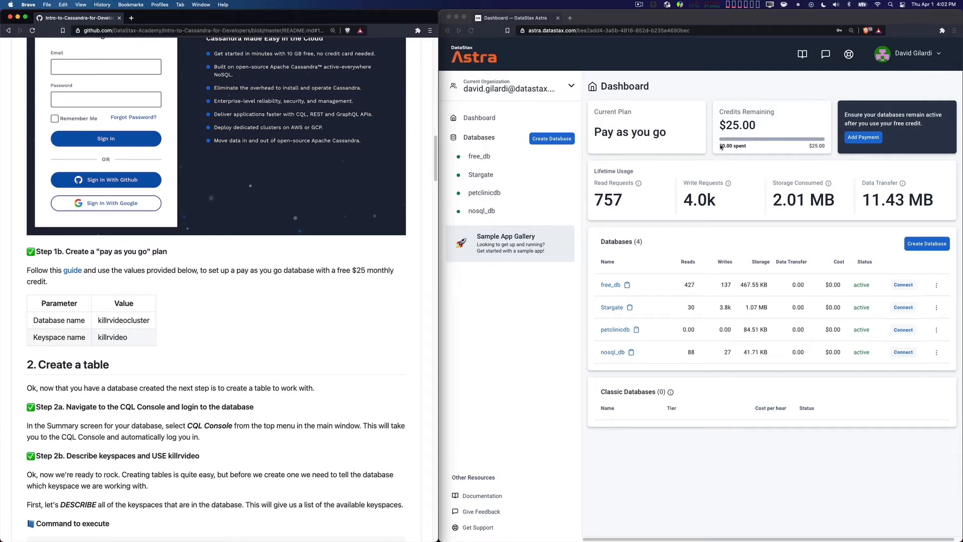
mouse_move(712, 81)
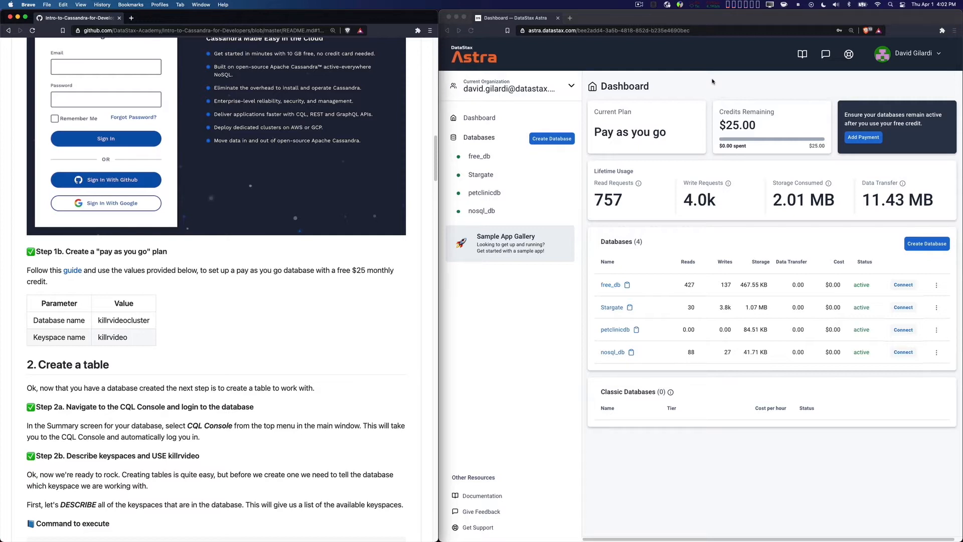
mouse_move(662, 144)
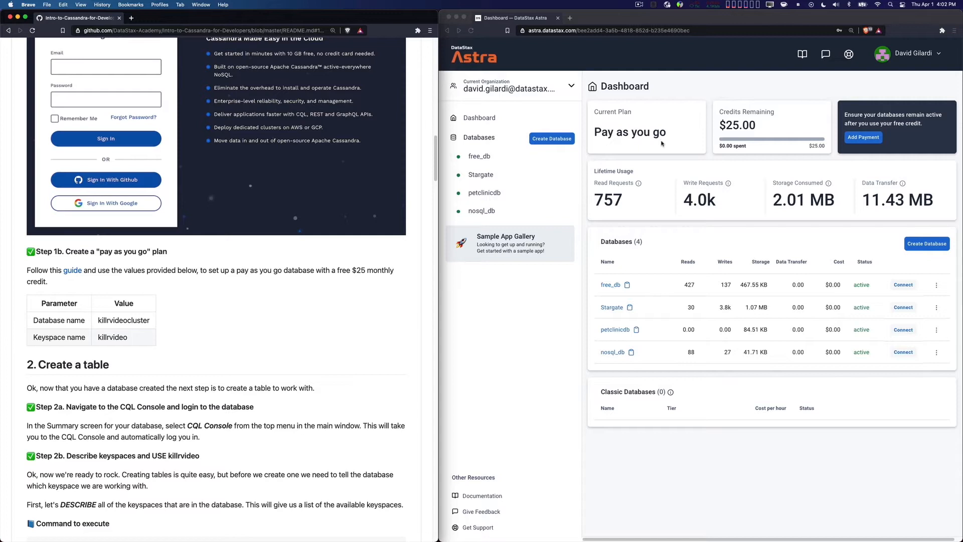
mouse_move(657, 130)
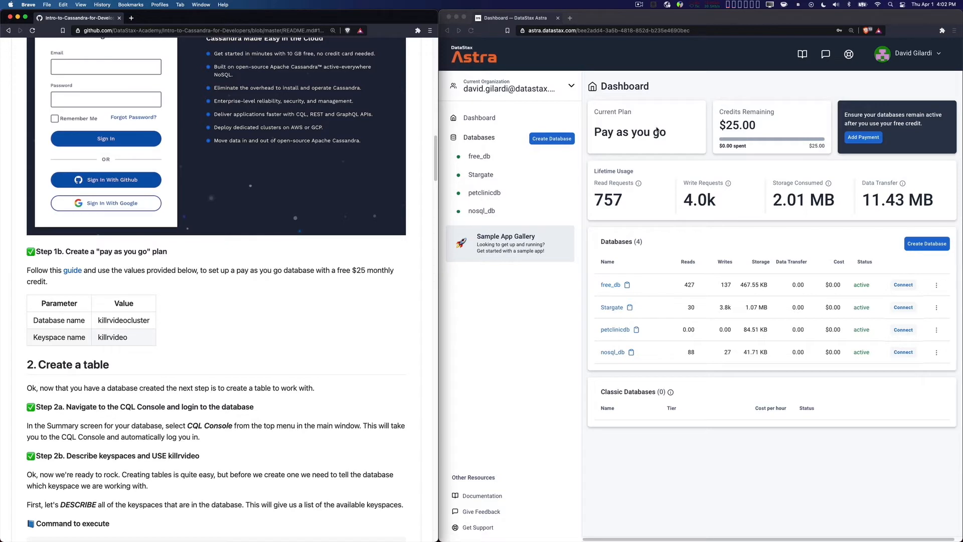
mouse_move(621, 339)
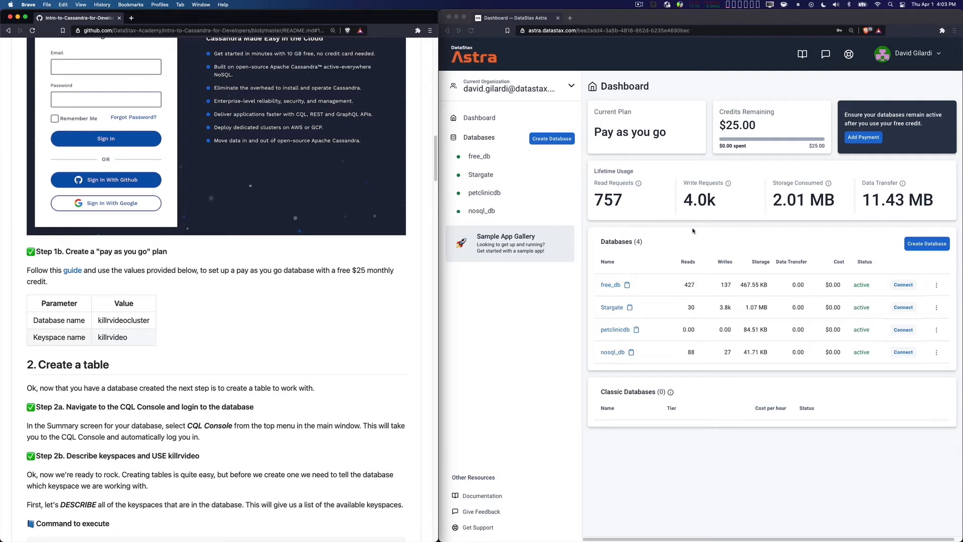
scroll(down, 3)
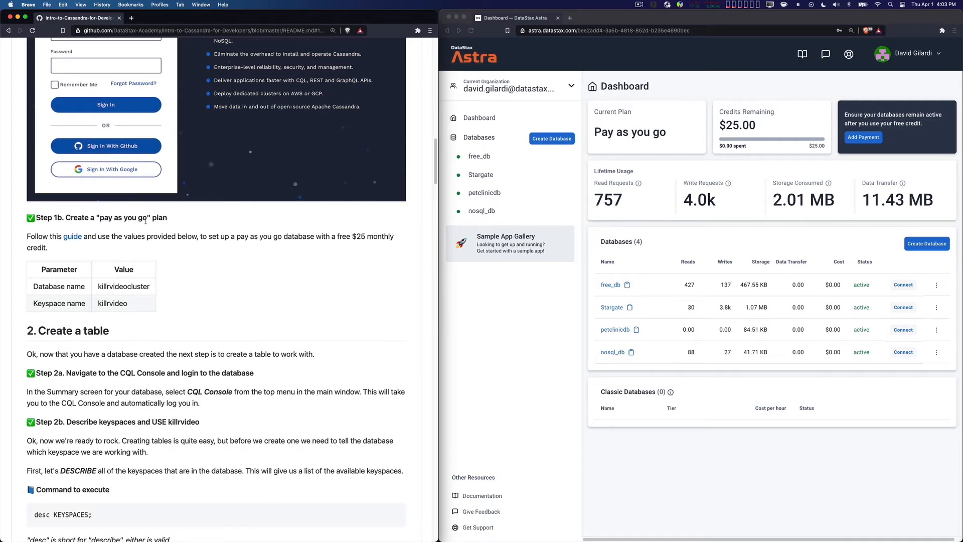
mouse_move(72, 236)
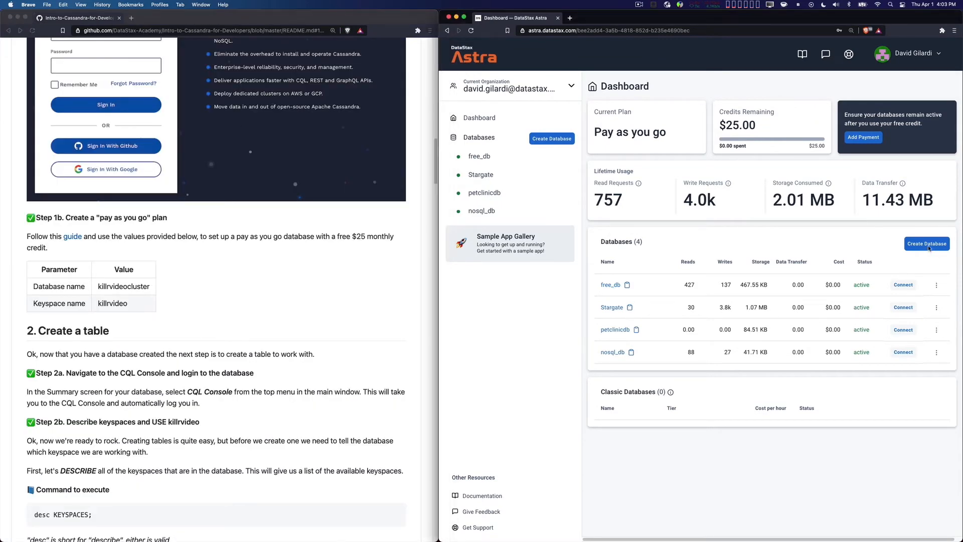
click(927, 244)
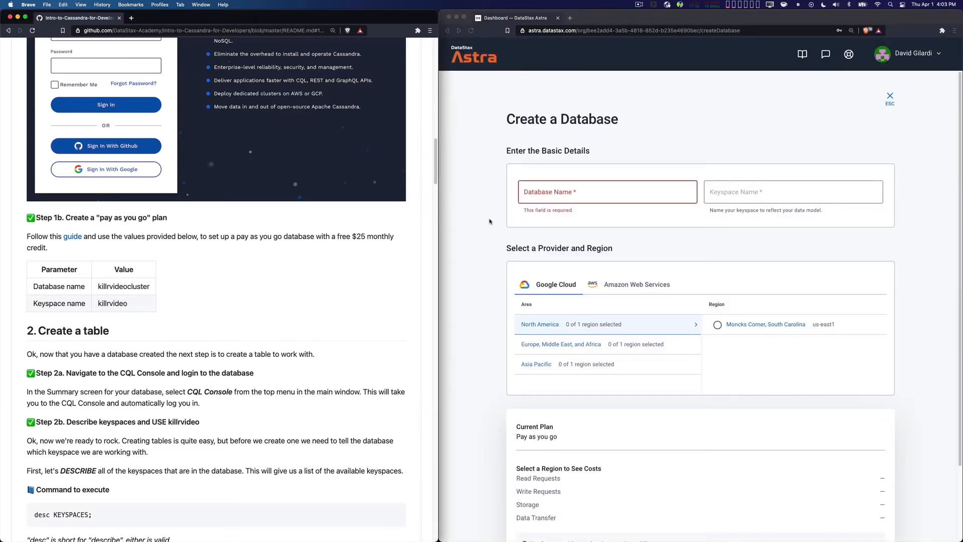
Enter database name killrvideocluster and keyspace name killrvideo.
text(killrvideocluster)
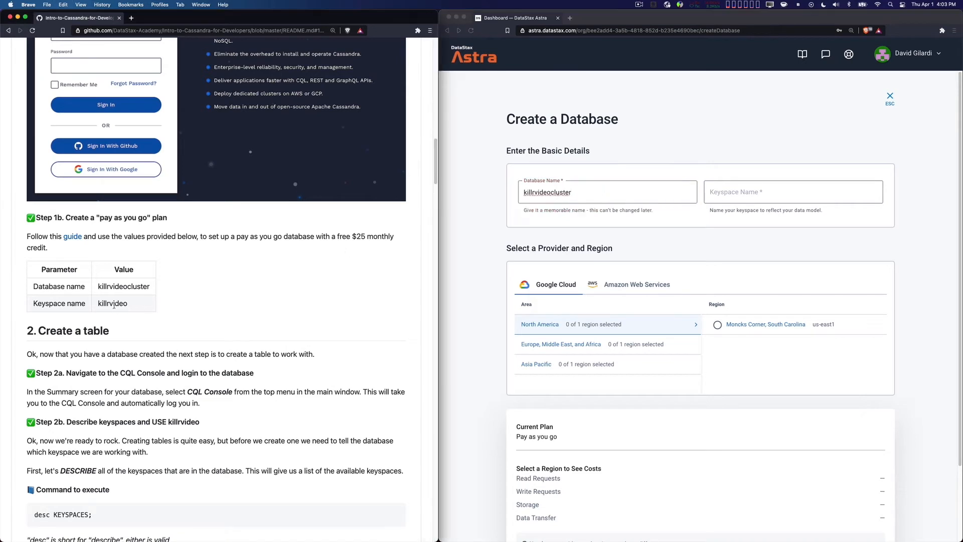
mouse_move(685, 222)
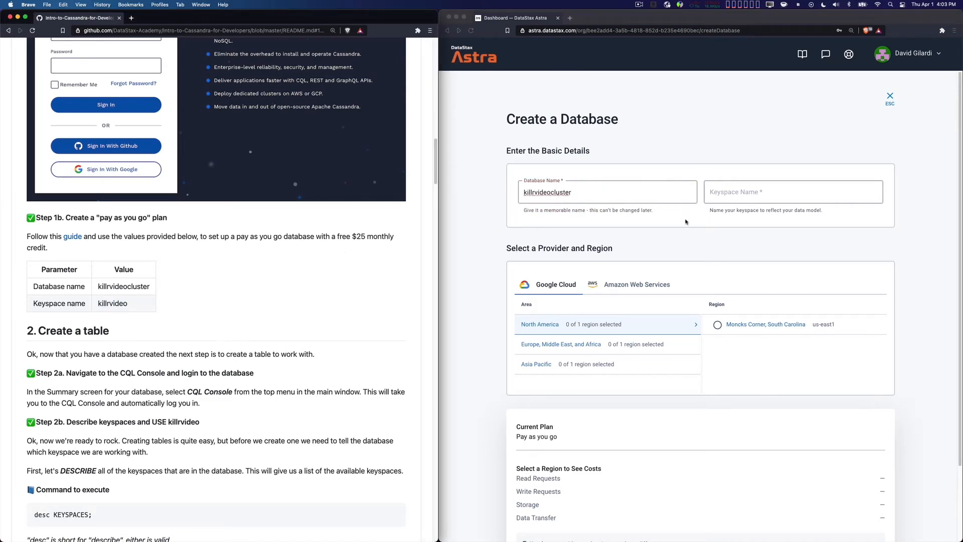
text(killrvideo)
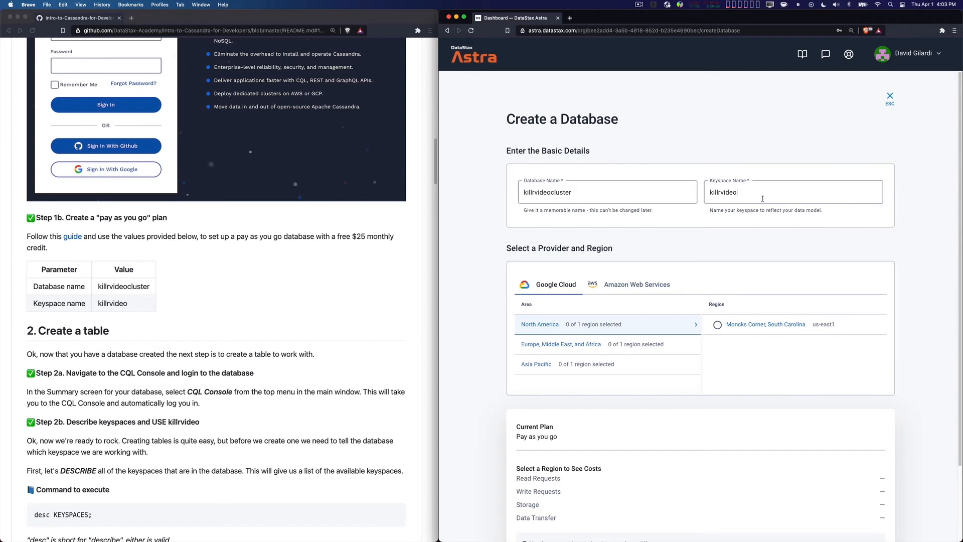
mouse_move(751, 255)
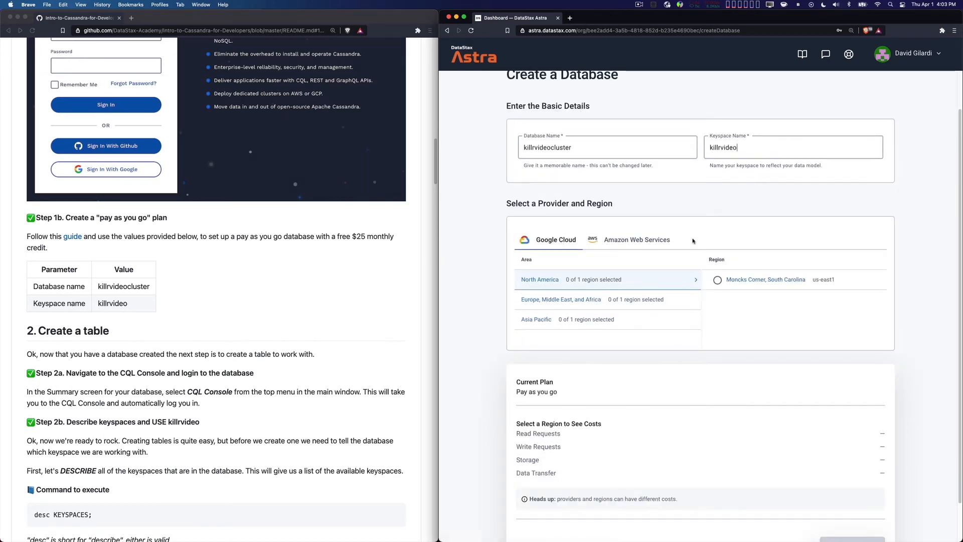
Pick Moncks Corner, South Carolina, then switch to view the AWS regions.
click(637, 240)
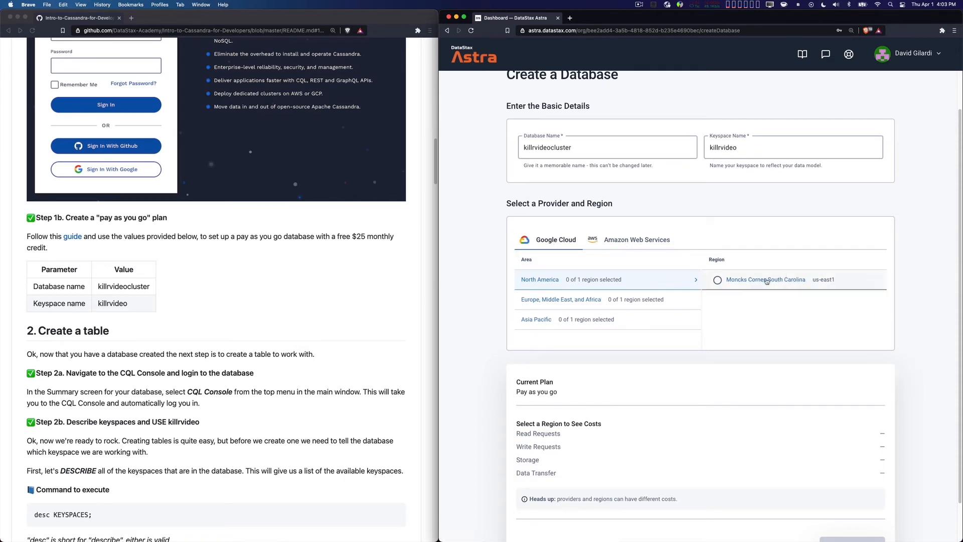
click(718, 280)
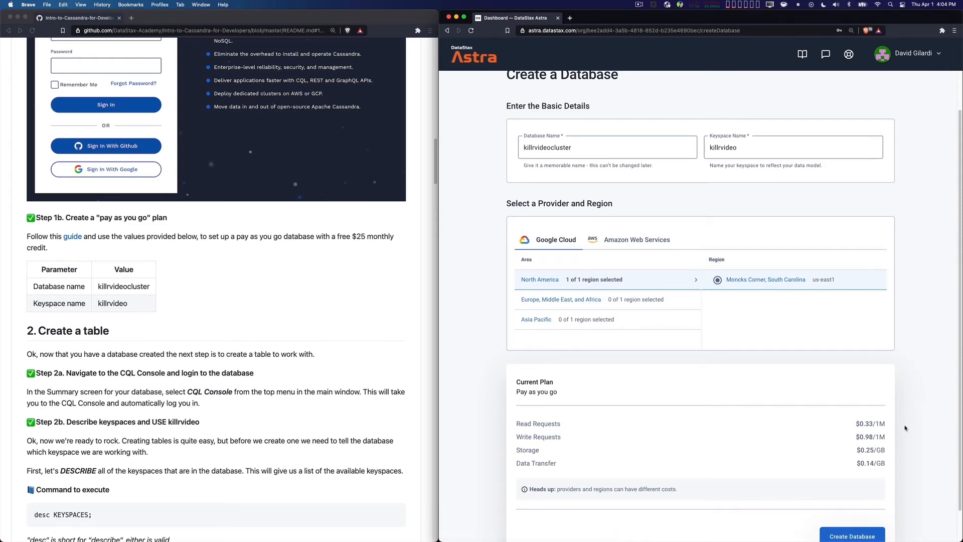
mouse_move(864, 430)
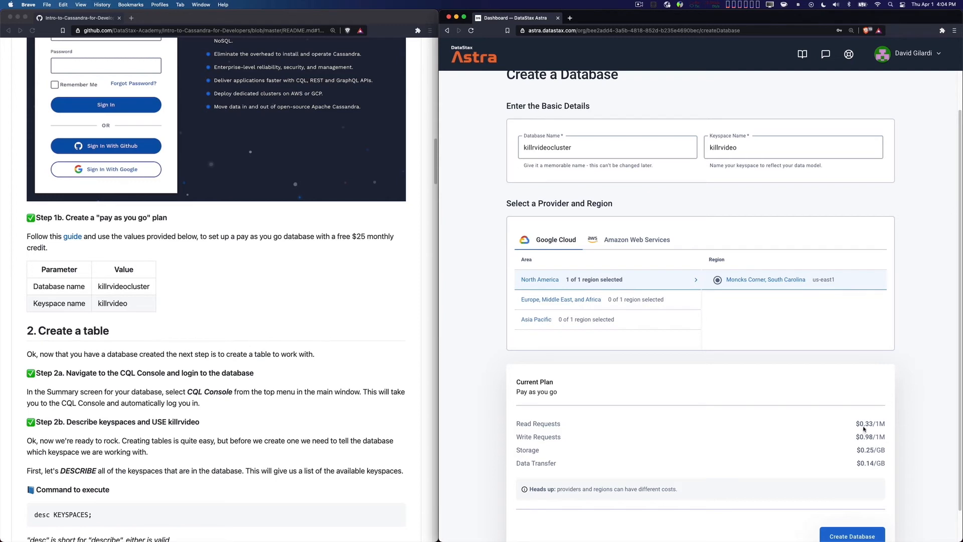
mouse_move(863, 428)
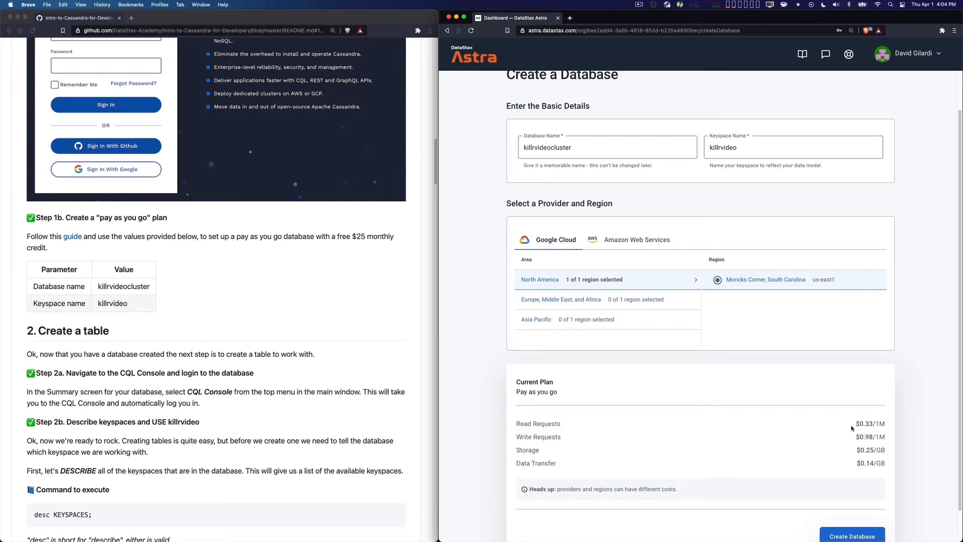
click(637, 239)
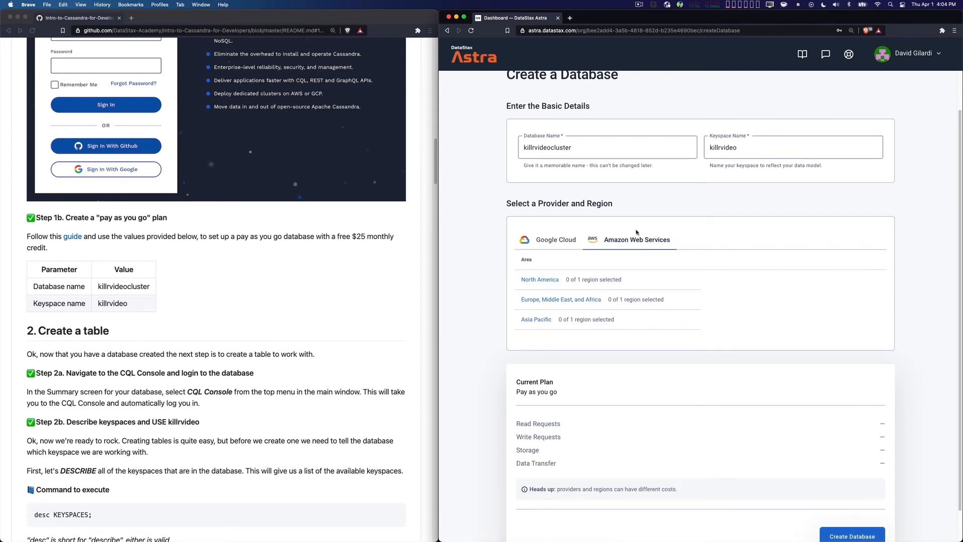
scroll(down, 3)
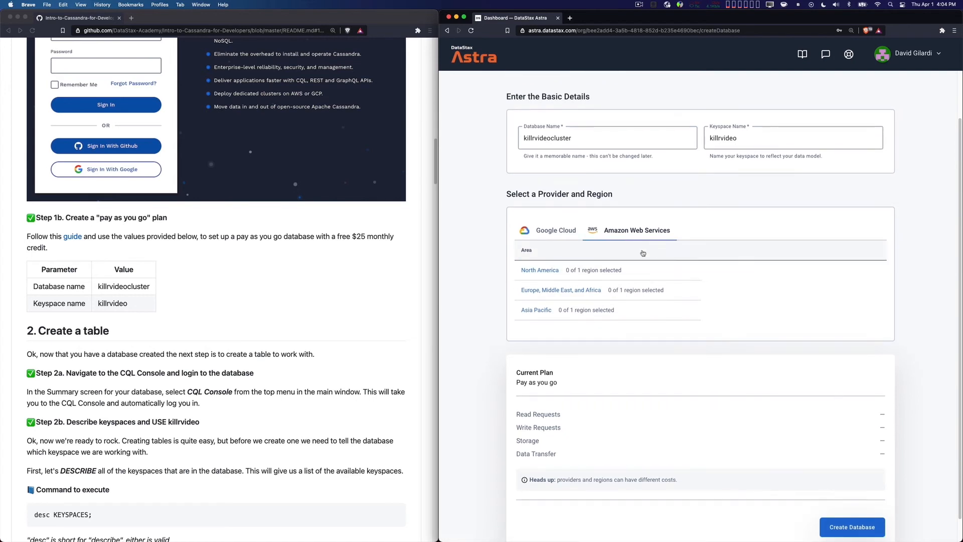
Choose Google Cloud, North America, Moncks Corner, South Carolina (us-east1).
click(539, 270)
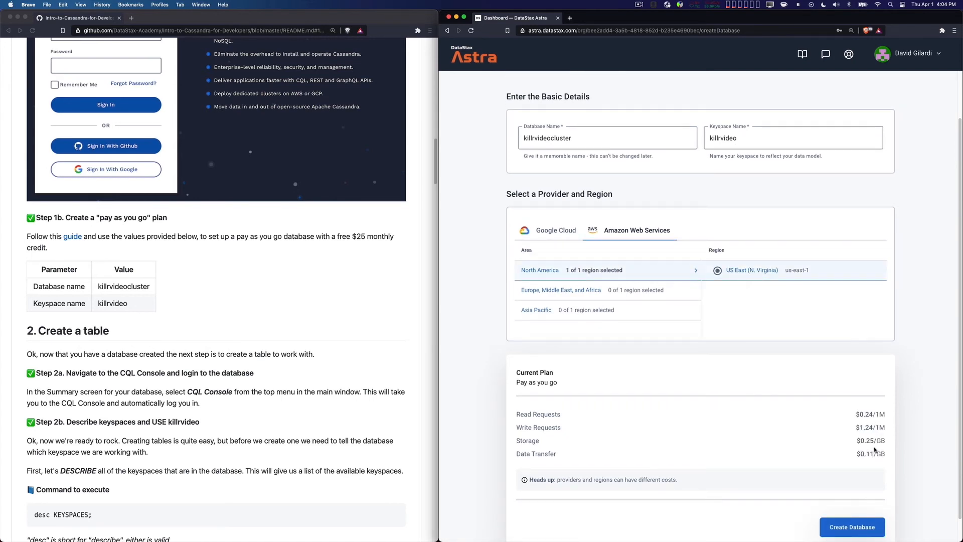
click(555, 230)
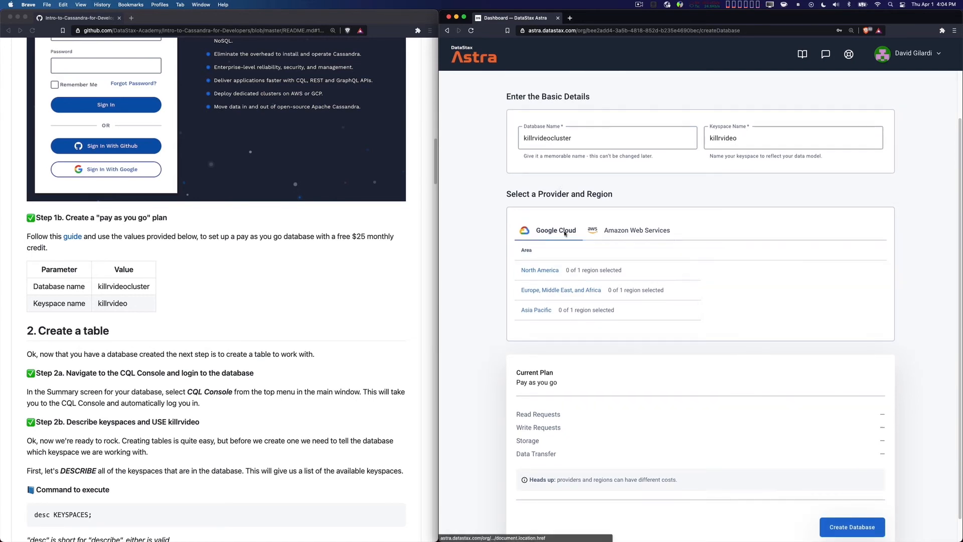
click(540, 271)
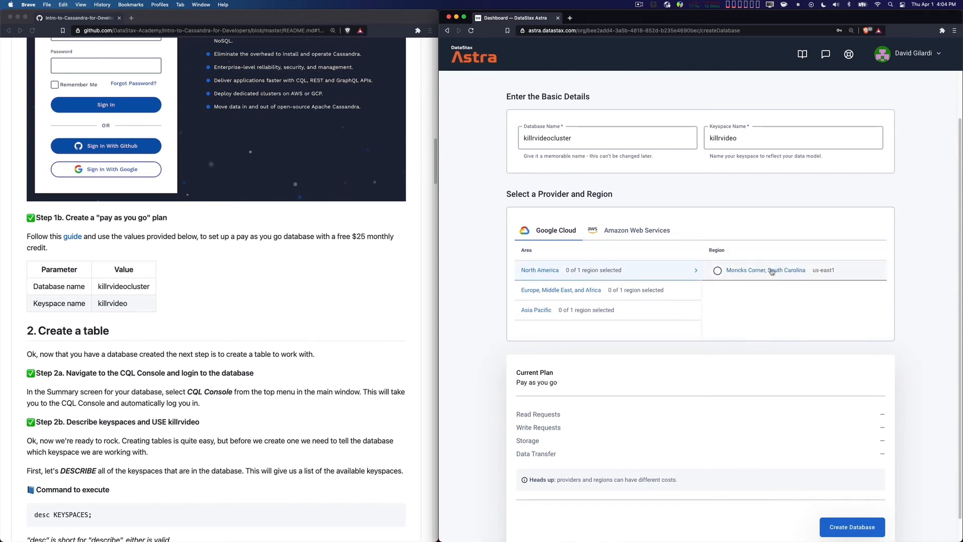
click(717, 270)
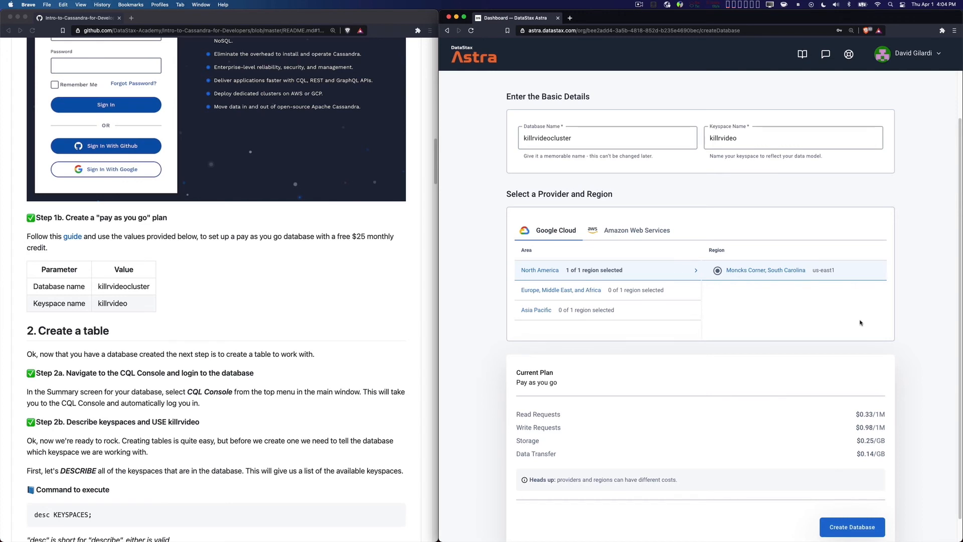
Submit the new database form to create killrvideocluster.
click(852, 527)
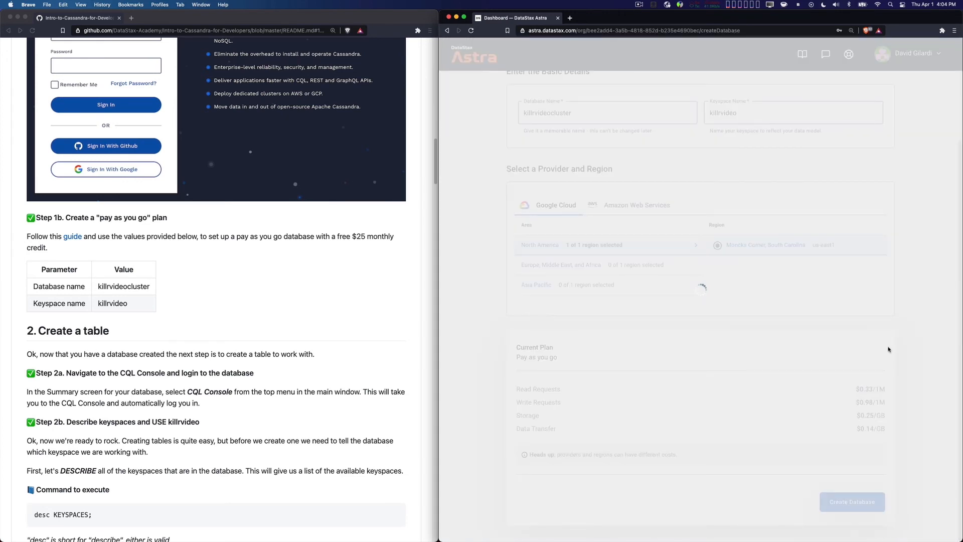
click(852, 501)
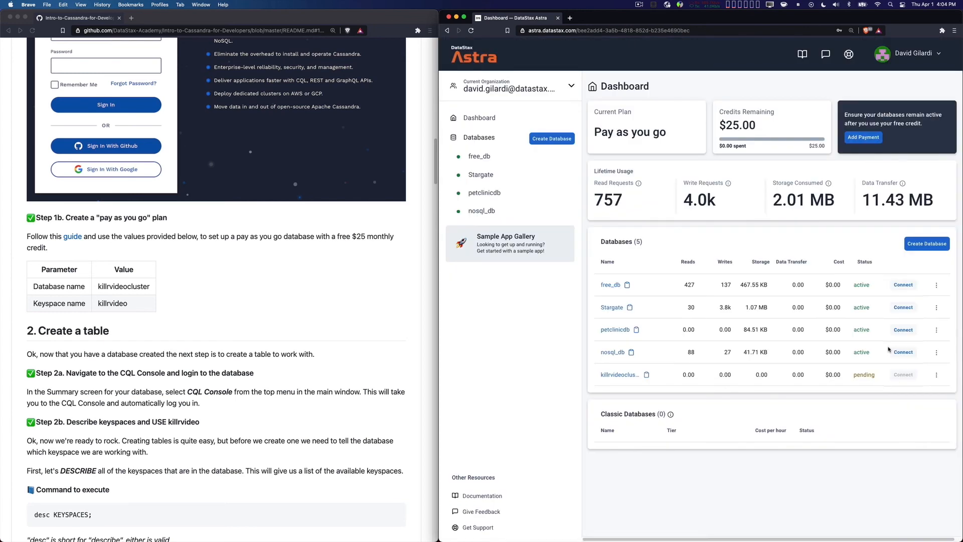
mouse_move(624, 380)
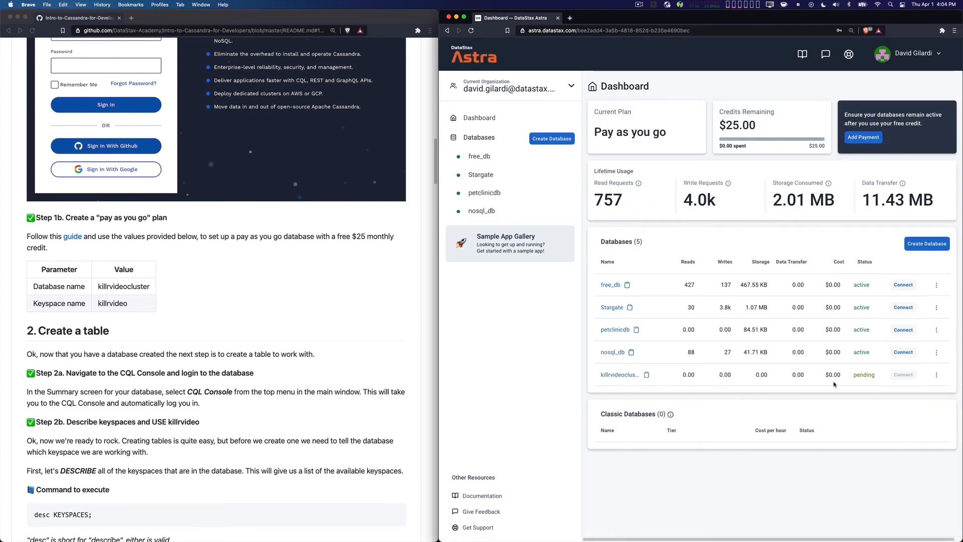
mouse_move(871, 383)
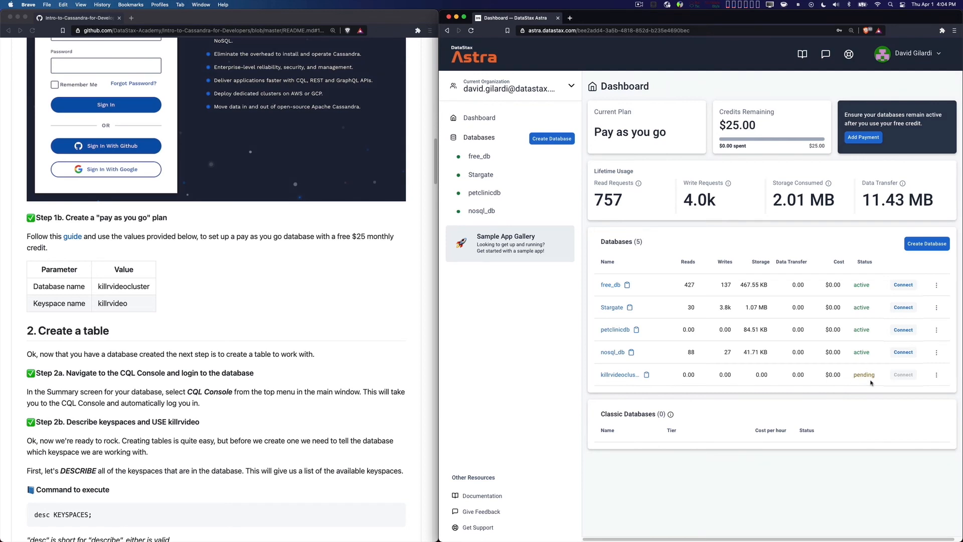
mouse_move(864, 362)
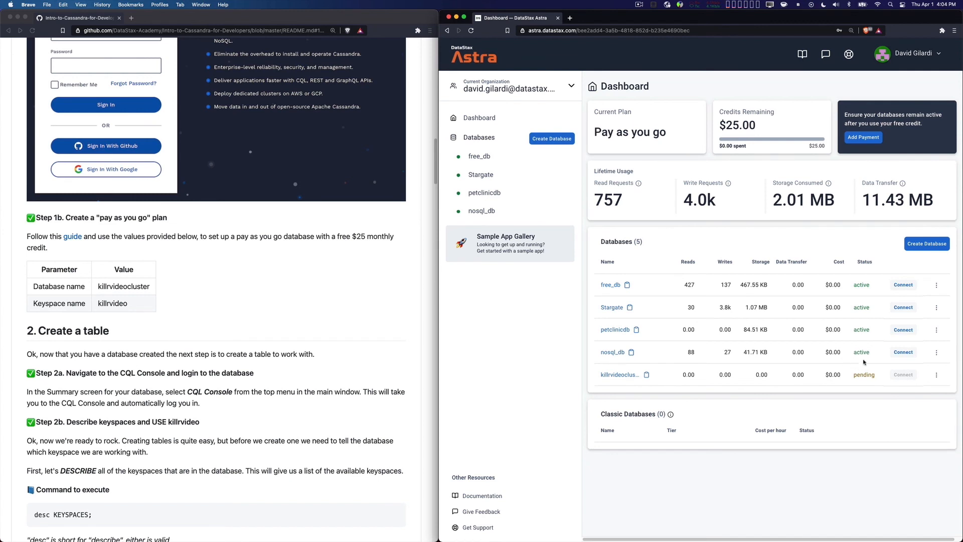